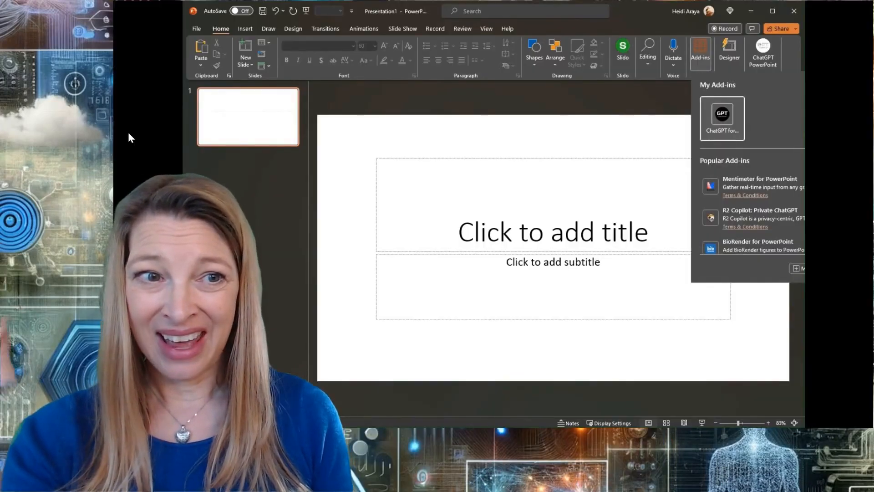
mouse_move(722, 114)
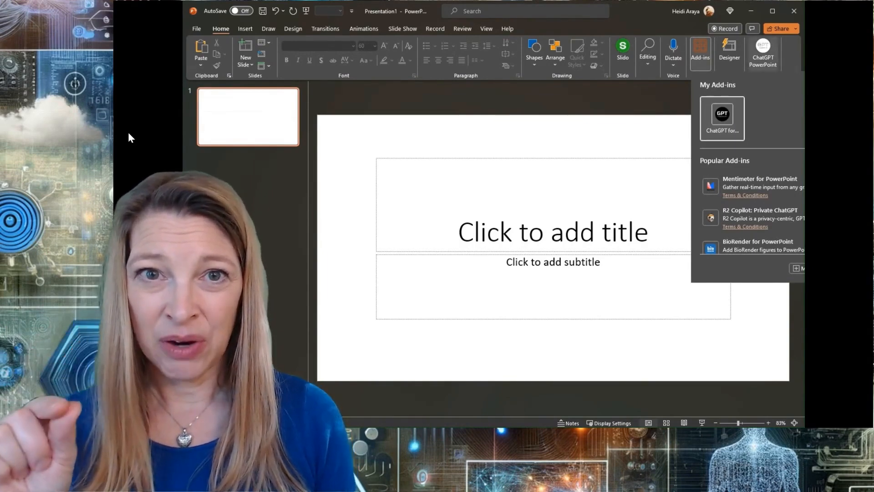
Launch the ChatGPT for PowerPoint add-in pane beside the blank title slide.
left_click(700, 53)
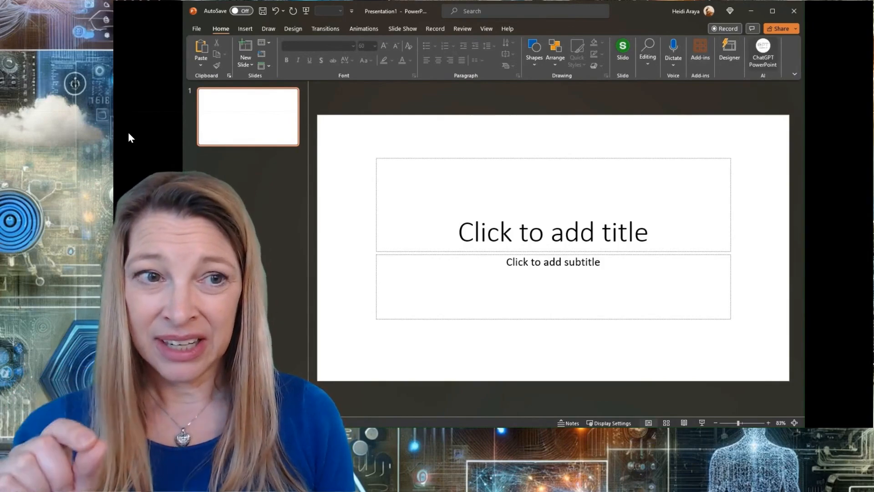
left_click(762, 53)
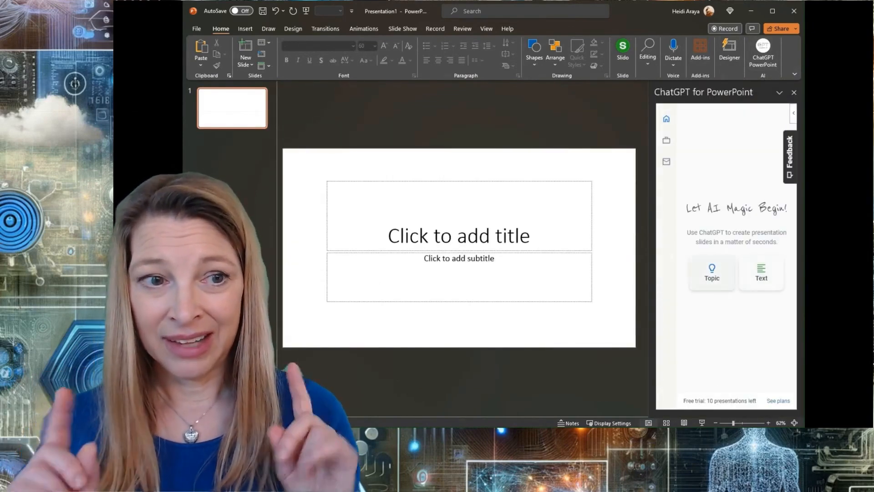
Start a Topic deck with the prompt 'how AI will impact the job market and jobs going forward', 10 slides.
left_click(711, 273)
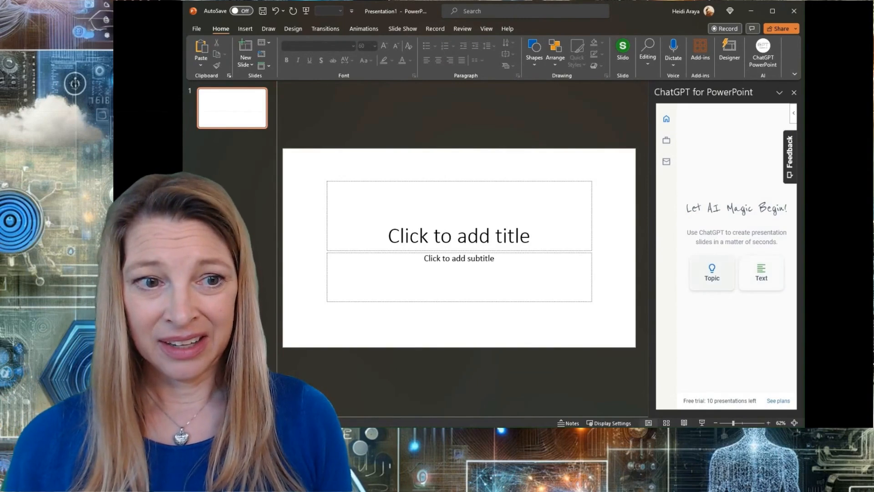
left_click(712, 272)
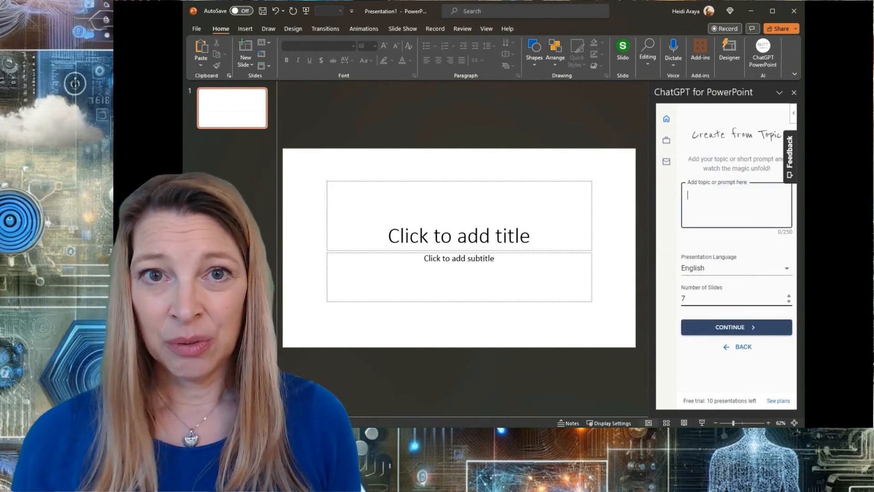
type("how AI w")
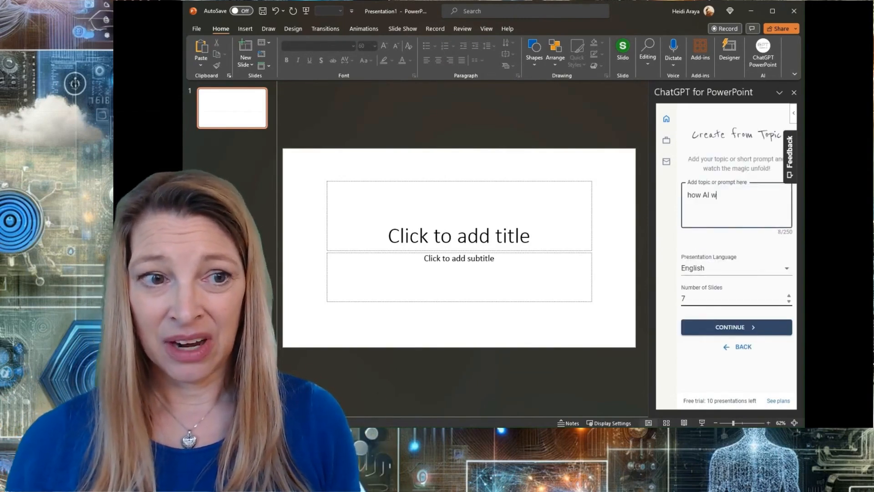
type("ill impact the job market and jobs going forward")
left_click(737, 298)
type("10")
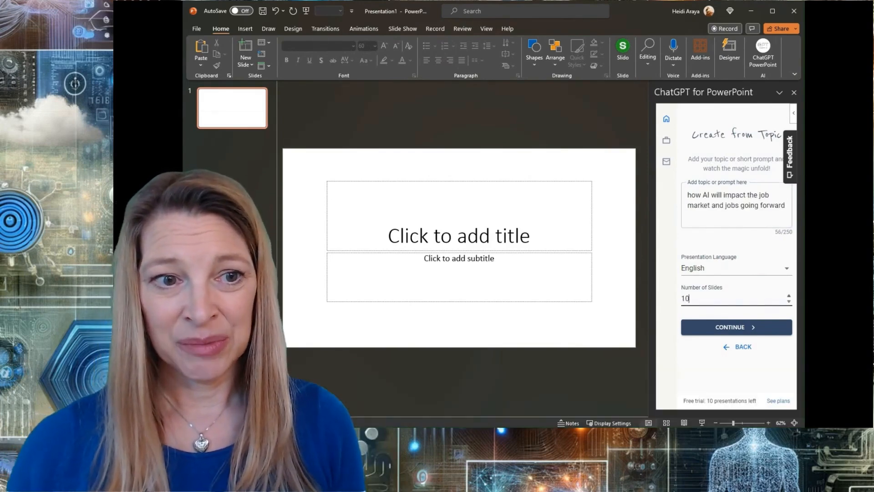
Generate the ten-item outline on AI and the job market and review it.
left_click(736, 327)
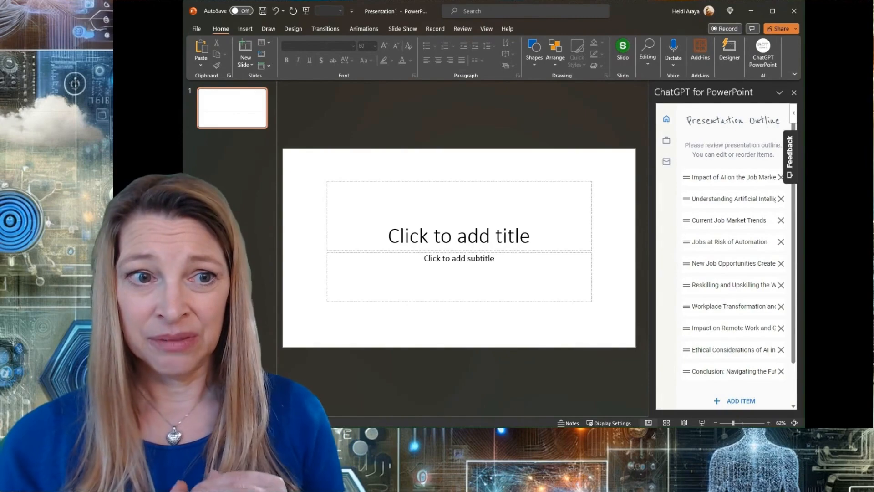
scroll("down", 3)
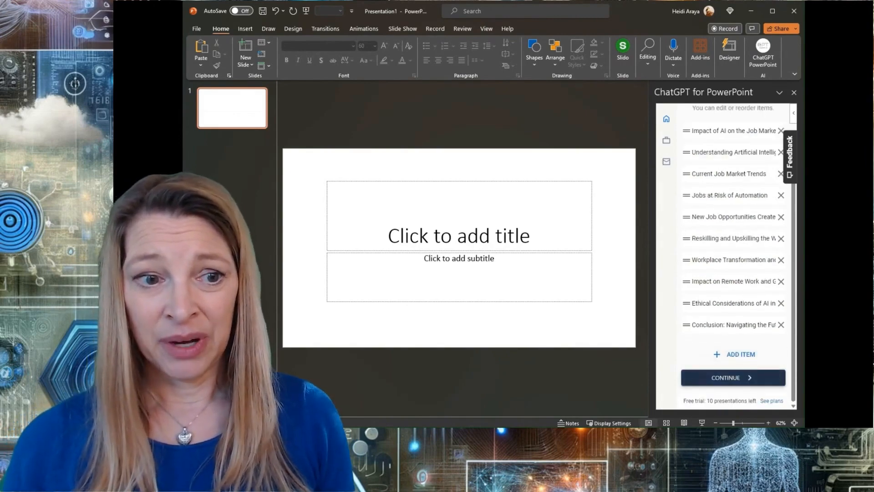
Create the slide deck from the outline until the add-in reports slides ready.
left_click(733, 377)
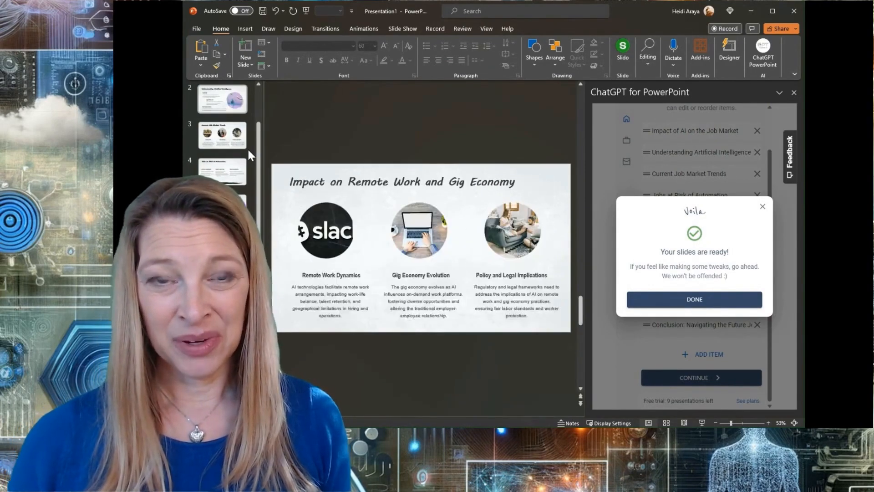
Dismiss the ready notice and start a Text deck with the pasted source content.
left_click(694, 300)
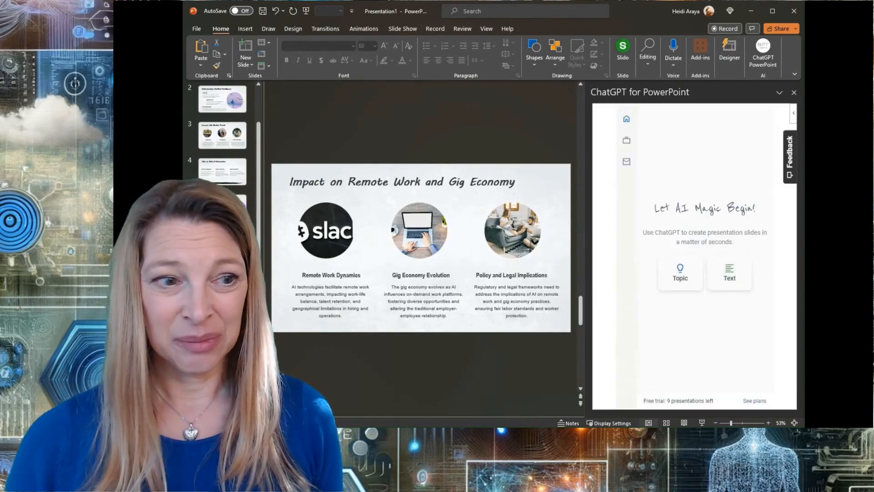
left_click(728, 272)
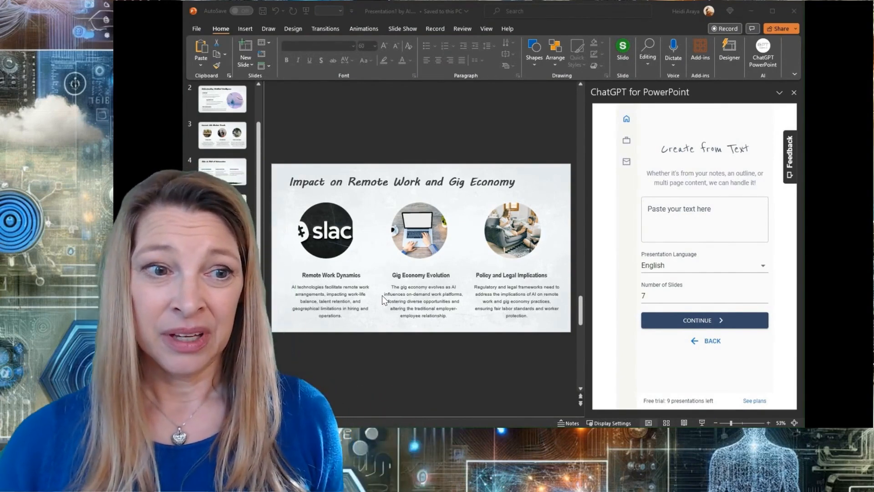
left_click(705, 219)
type("10")
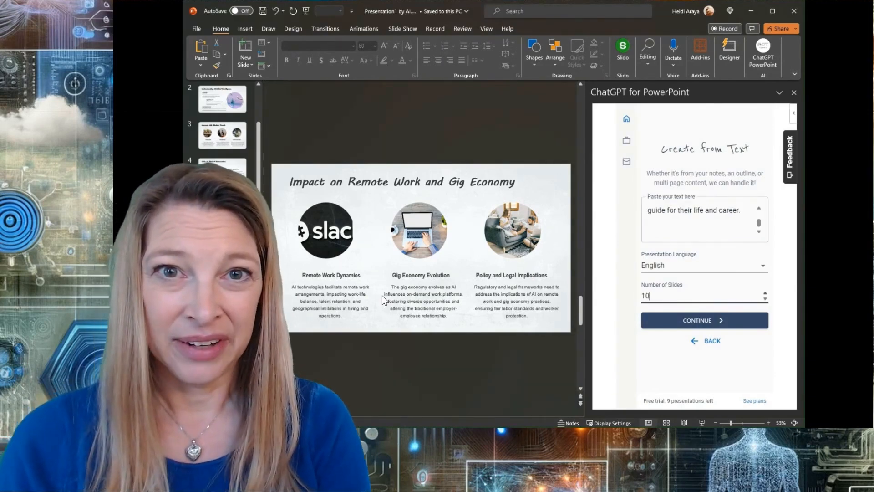
Set the number of slides for the text deck to 14.
left_click(765, 293)
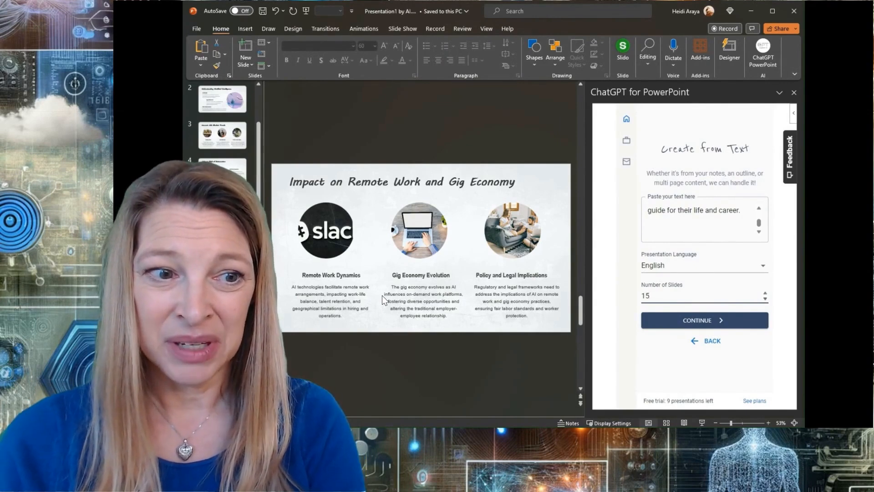
triple_click(645, 296)
type("13")
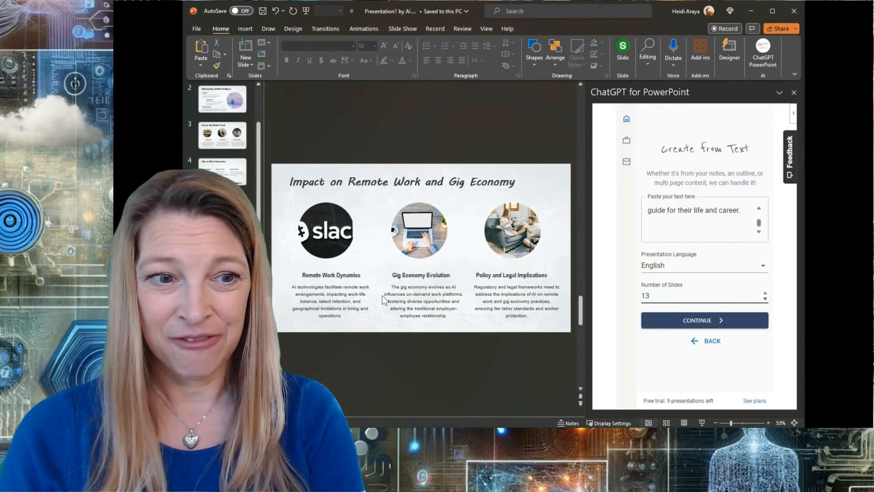
left_click(764, 293)
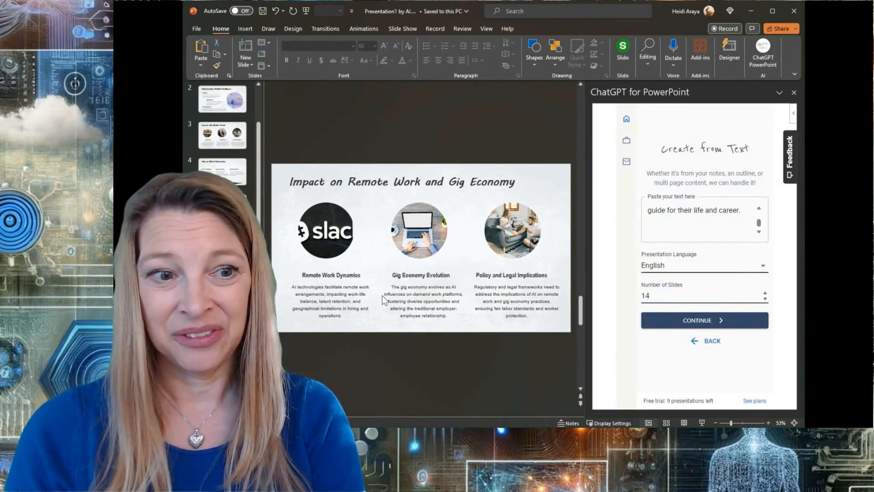
Generate the Exponential Era Skills Assessment outline and create slides from it.
left_click(704, 320)
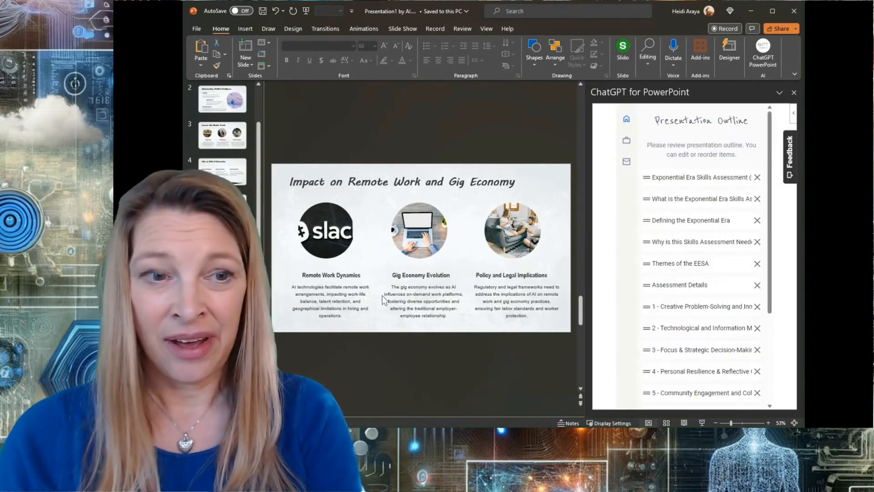
scroll("down", 3)
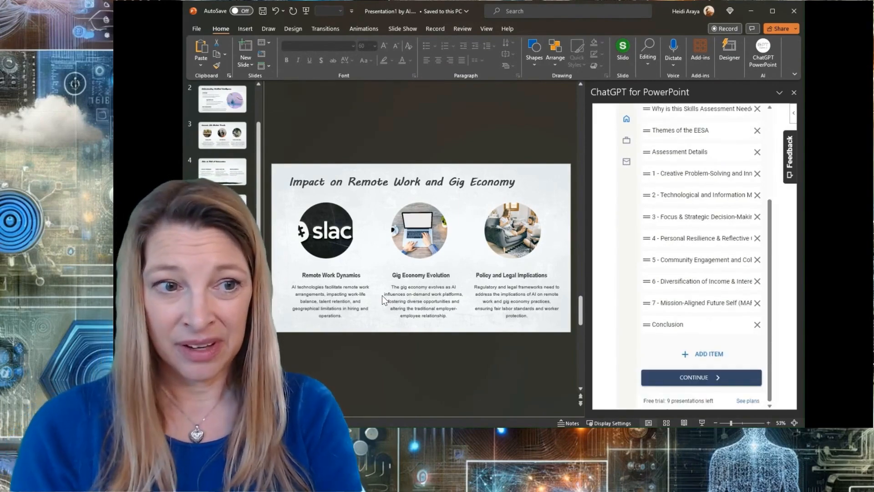
left_click(701, 377)
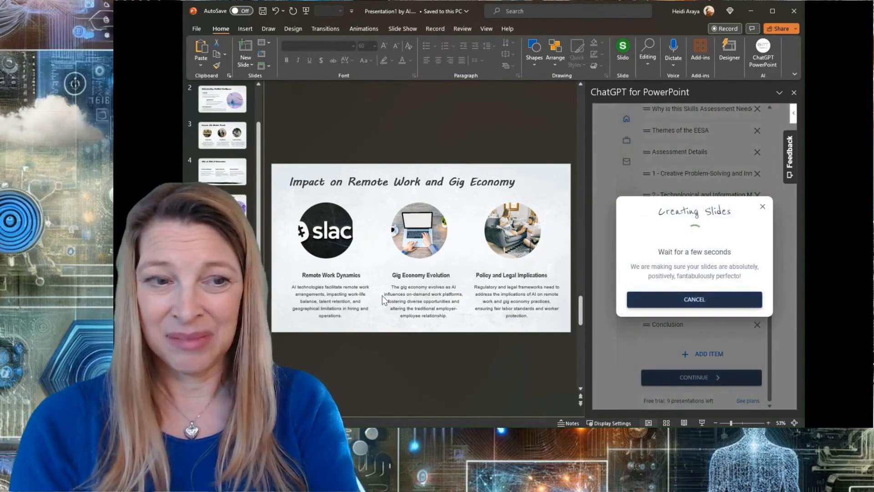